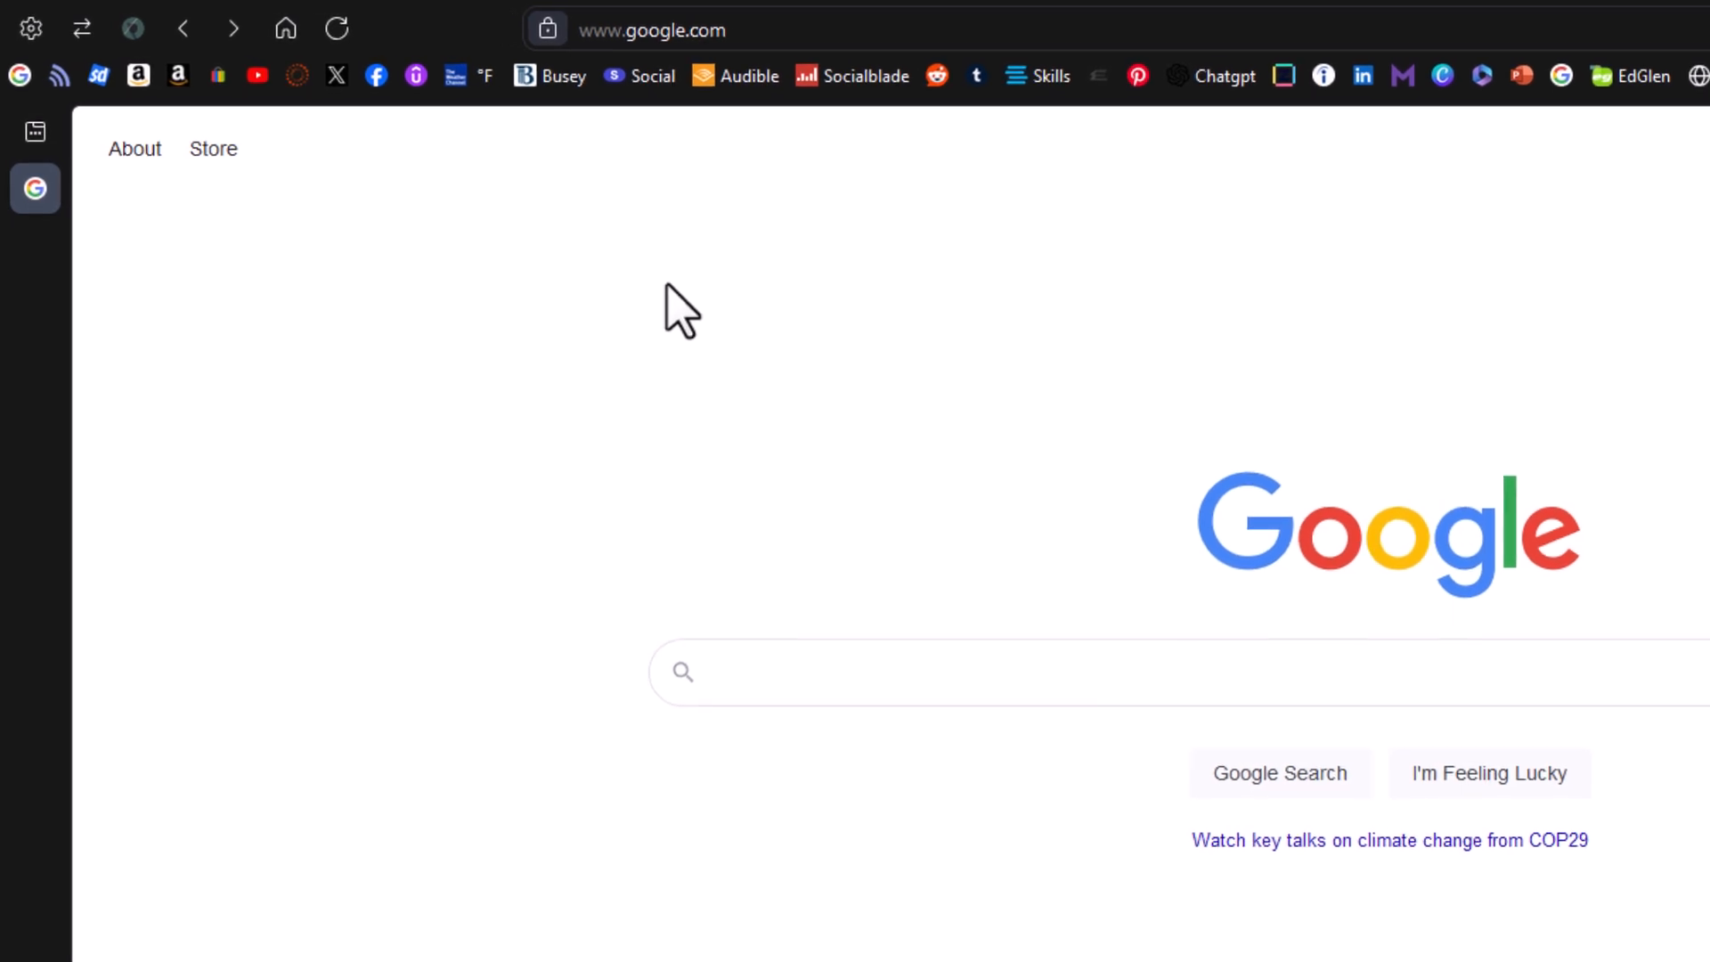
Load the about:config page from the address bar, replacing the Google homepage.
left_click(764, 30)
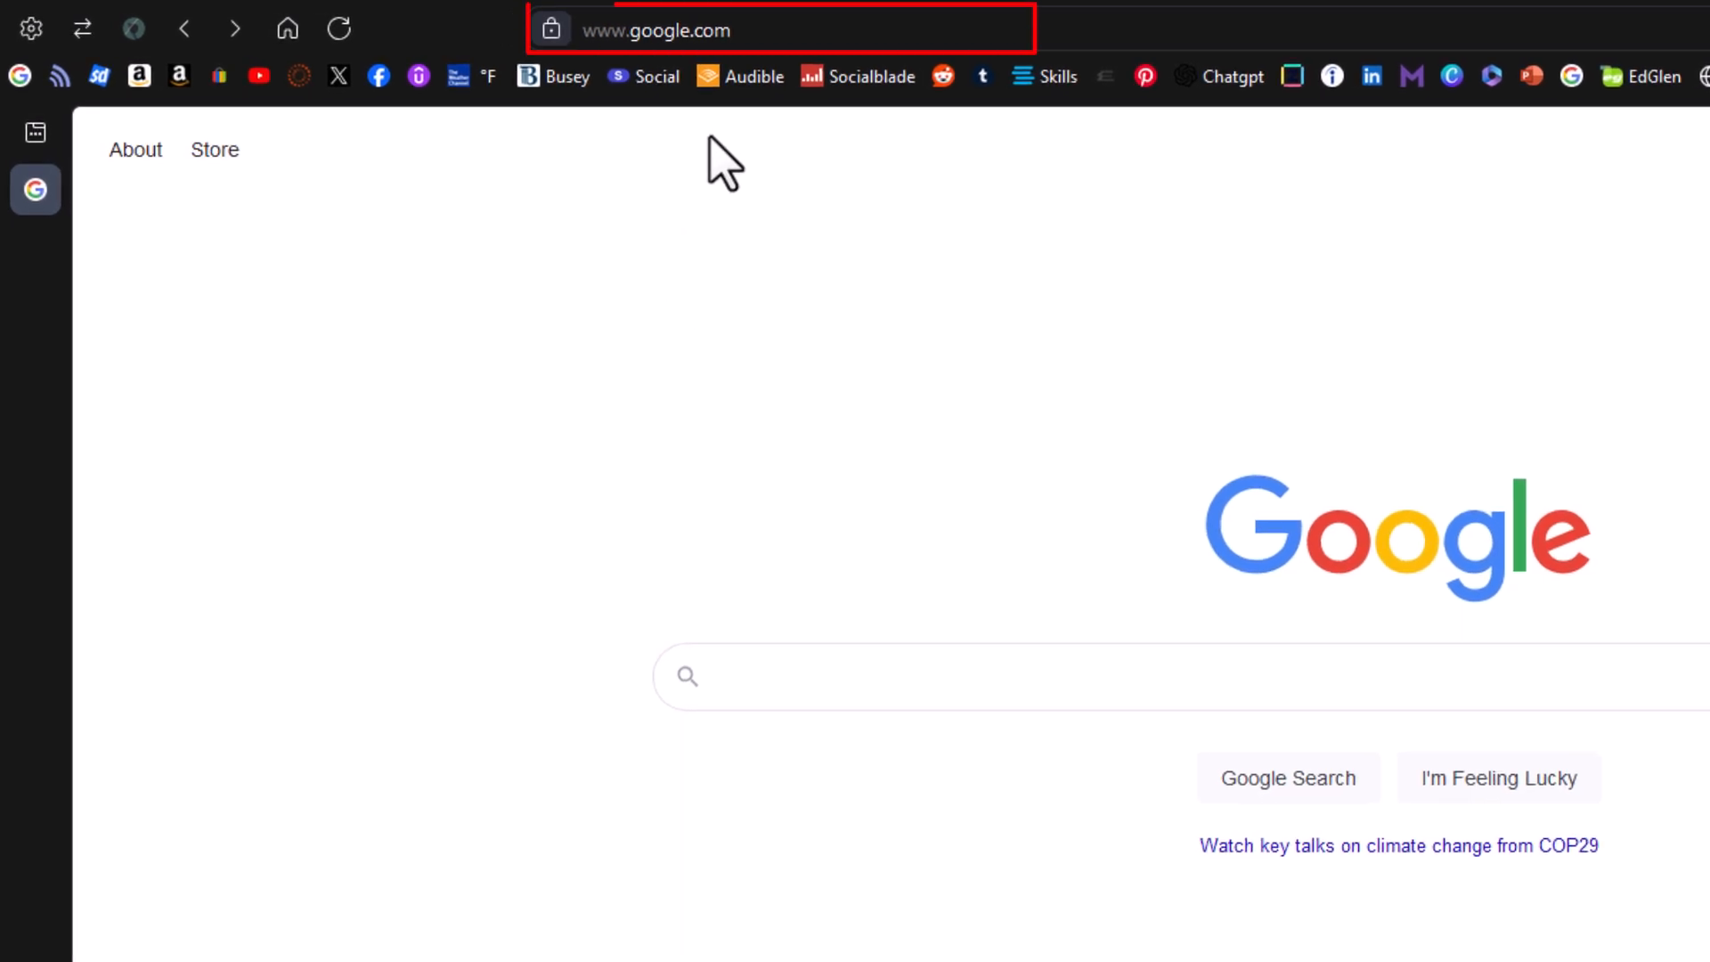
left_click(764, 30)
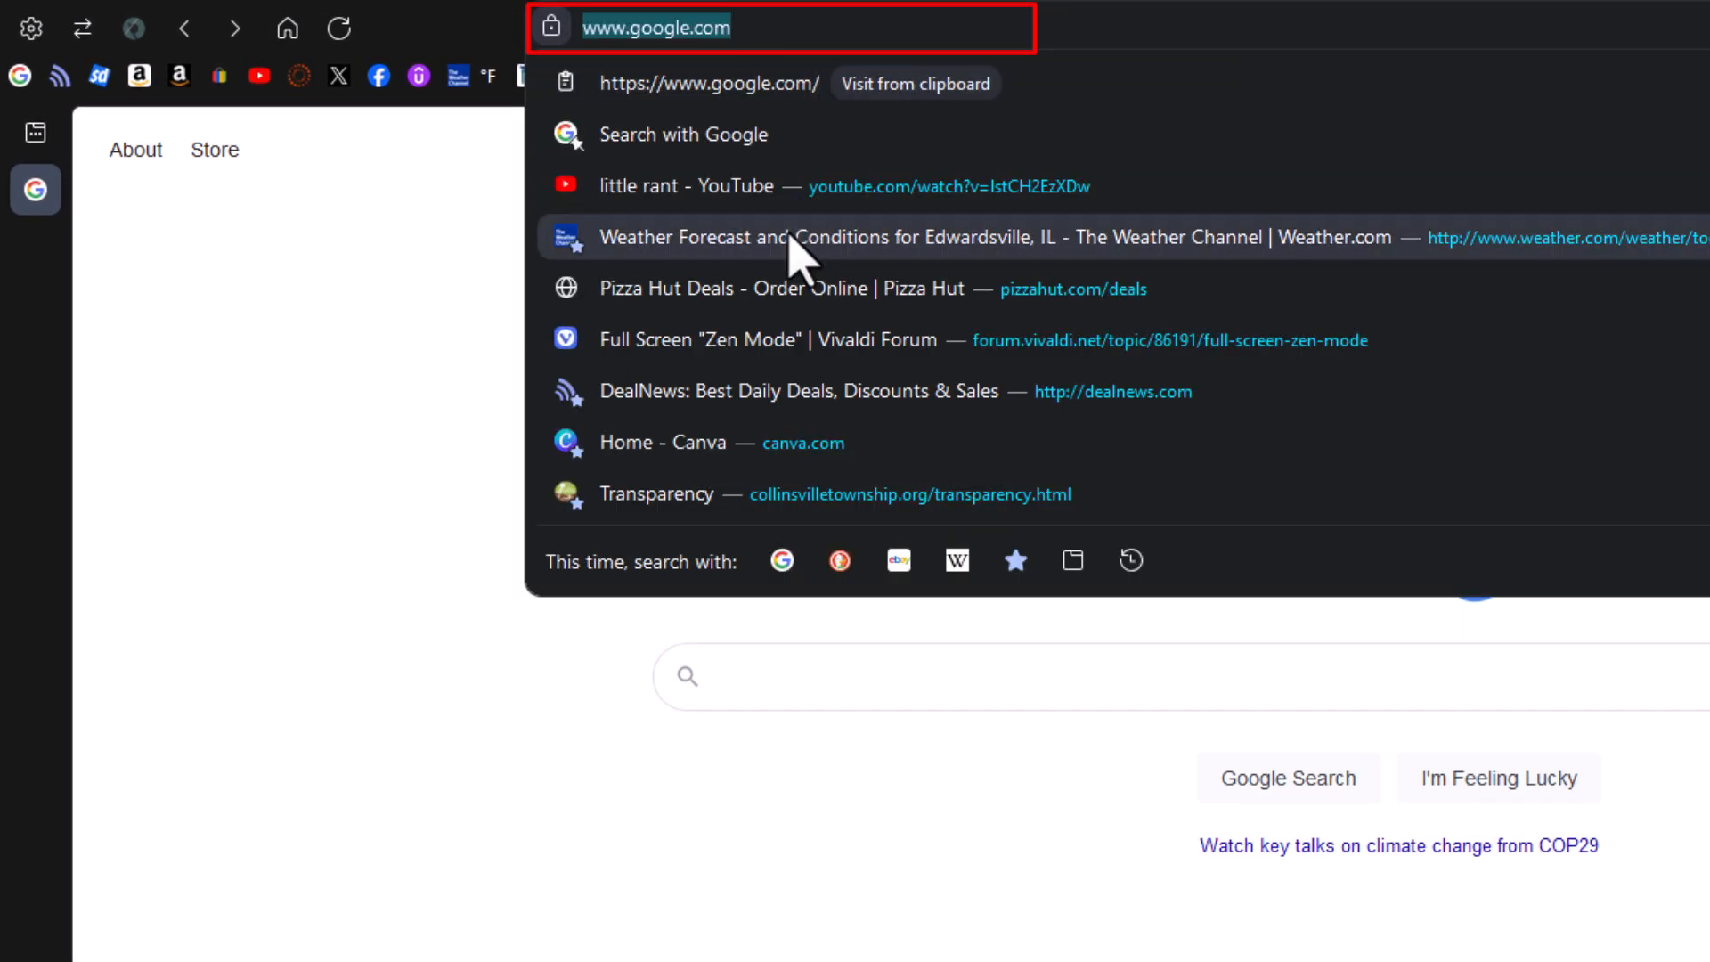
mouse_move(496, 235)
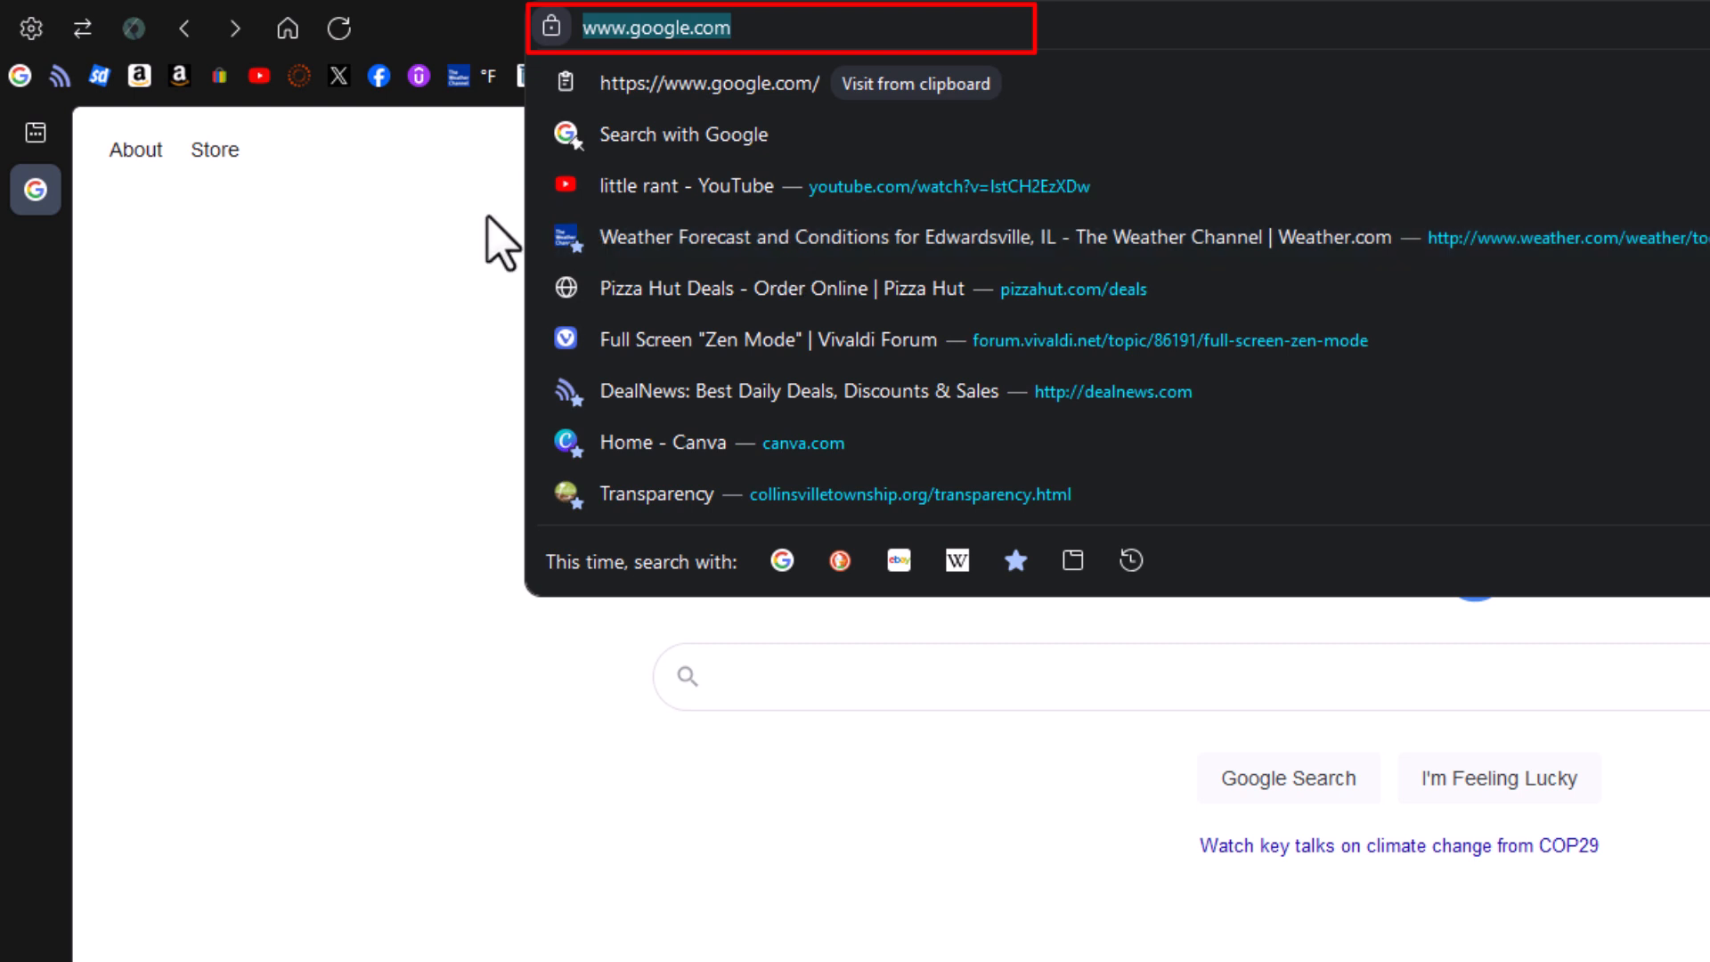
key("Ctrl+a")
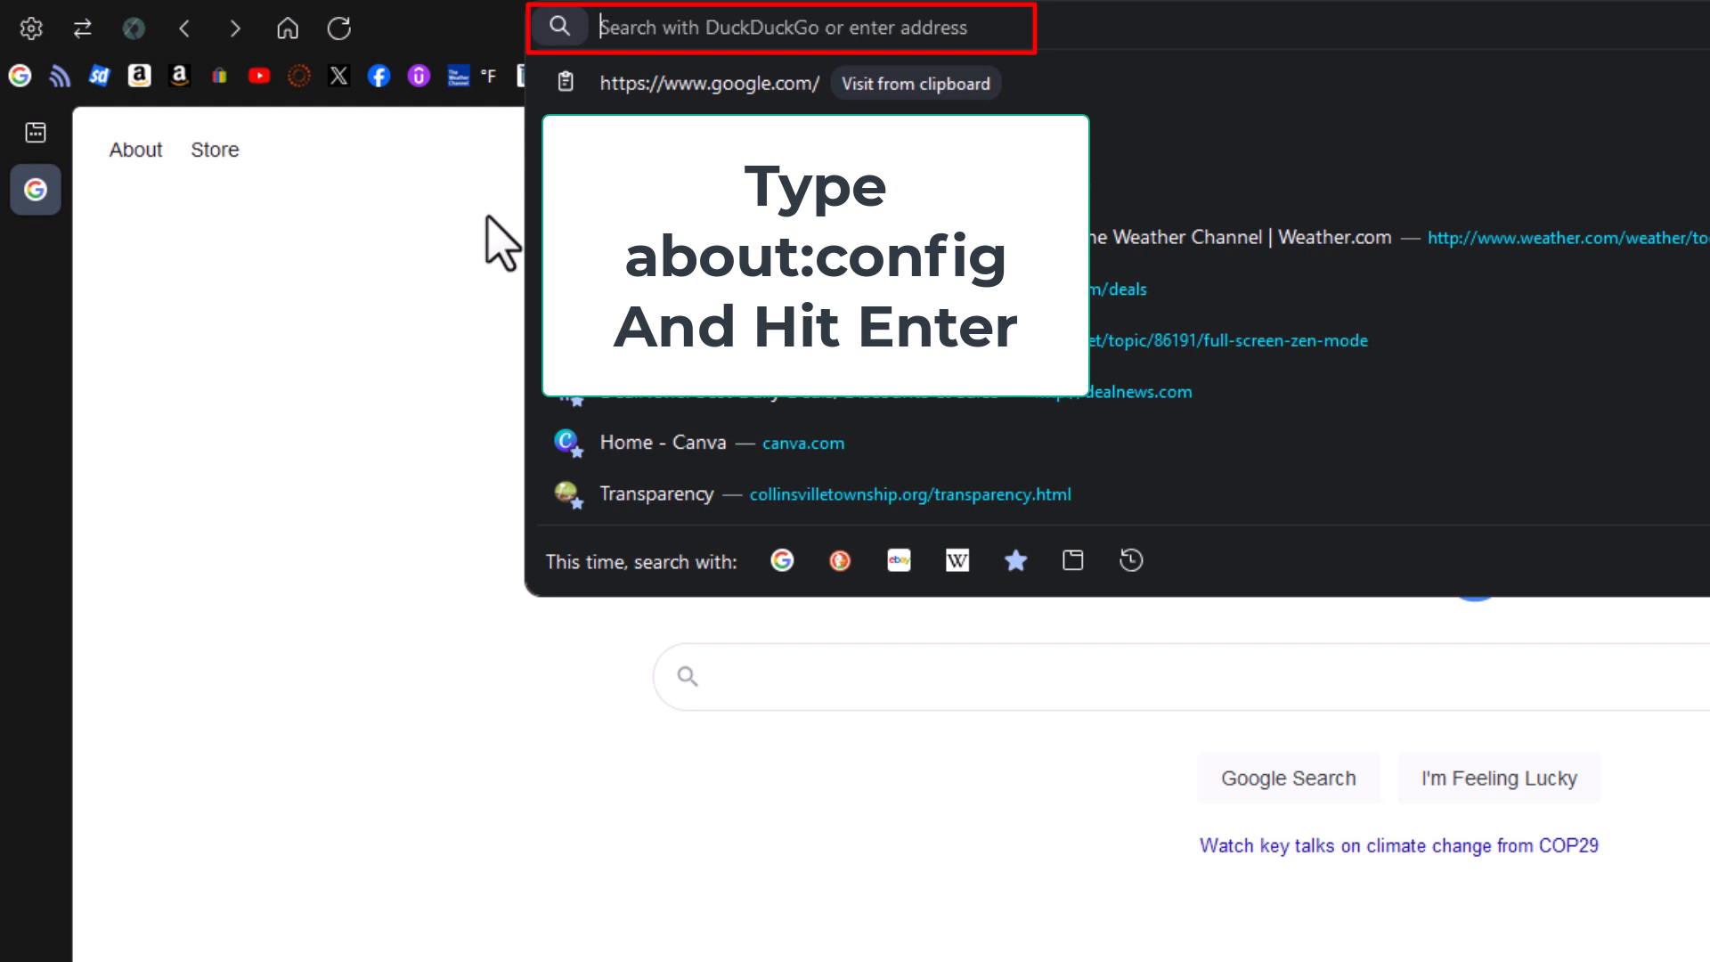
type("about:config")
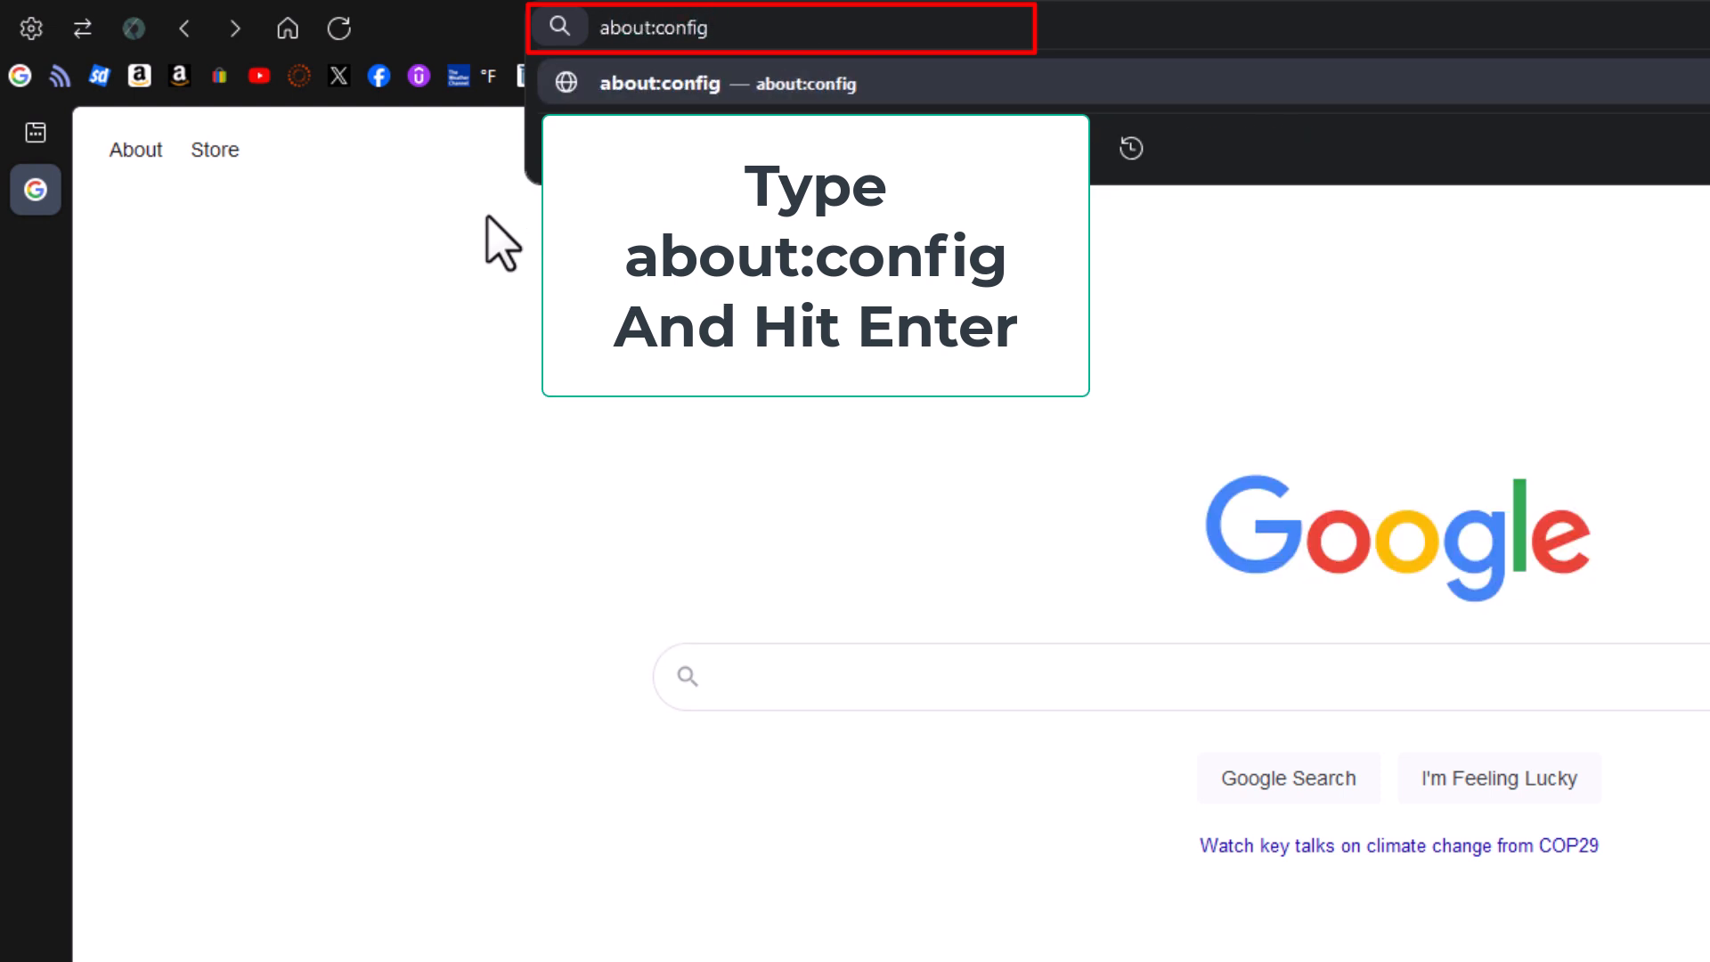
key("Return")
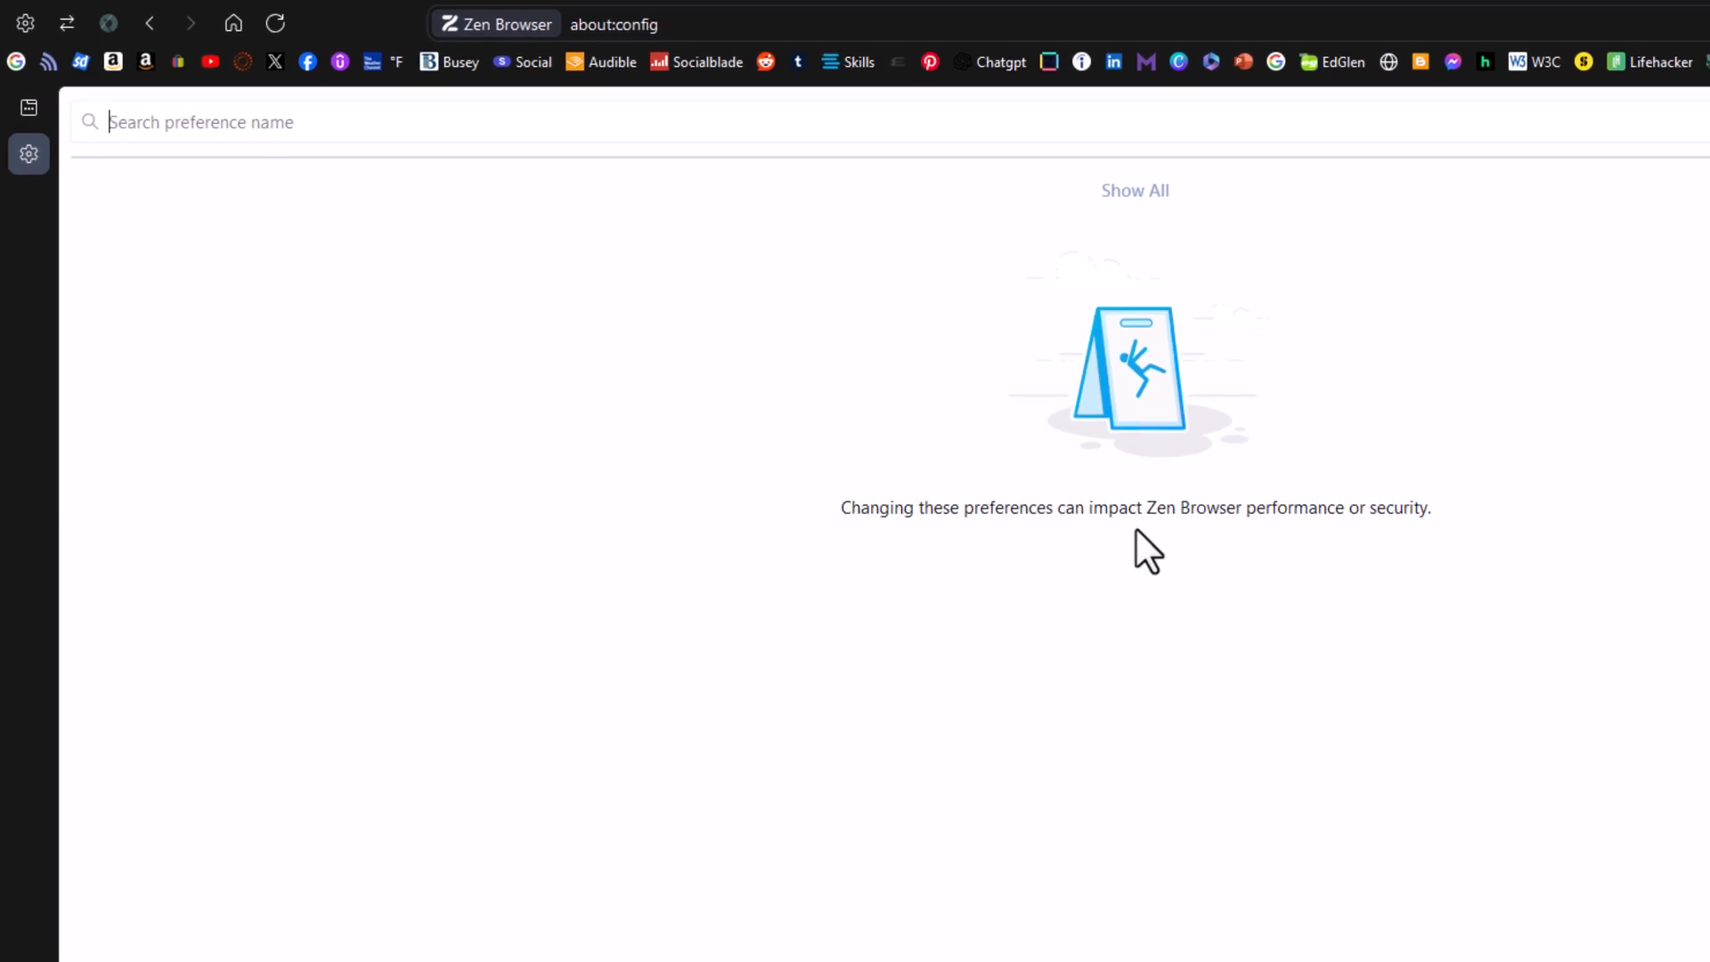
mouse_move(1336, 550)
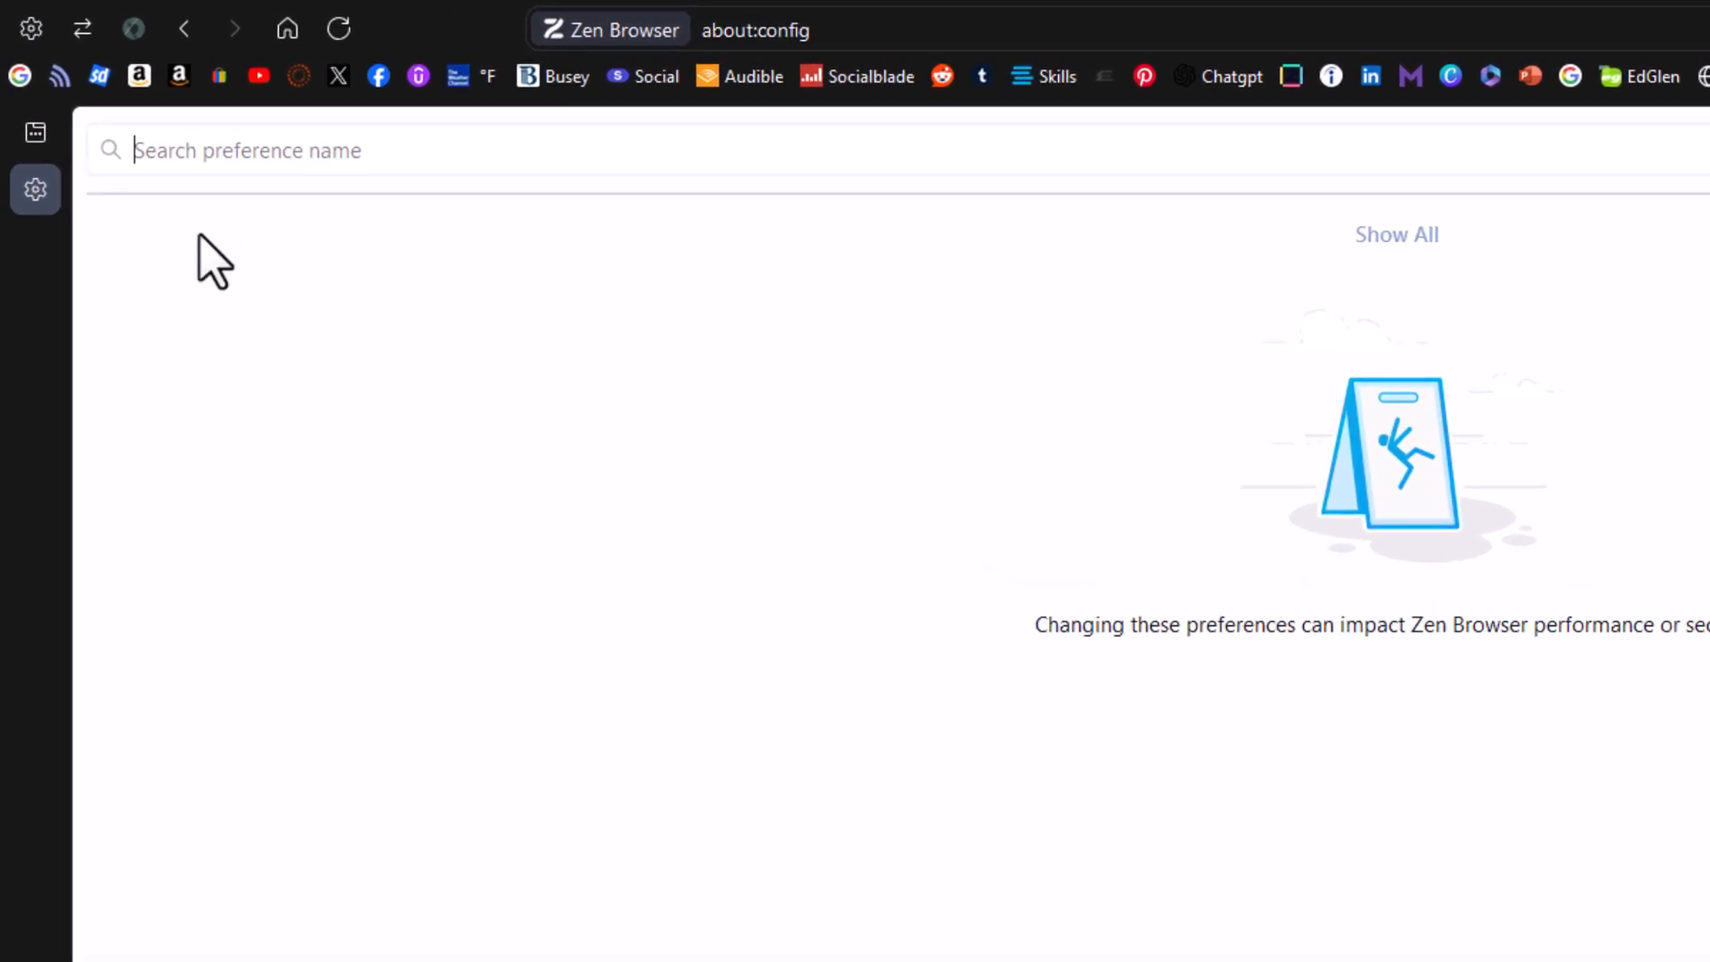
Filter the preference list to the single javascript.enabled entry, currently true.
left_click(299, 150)
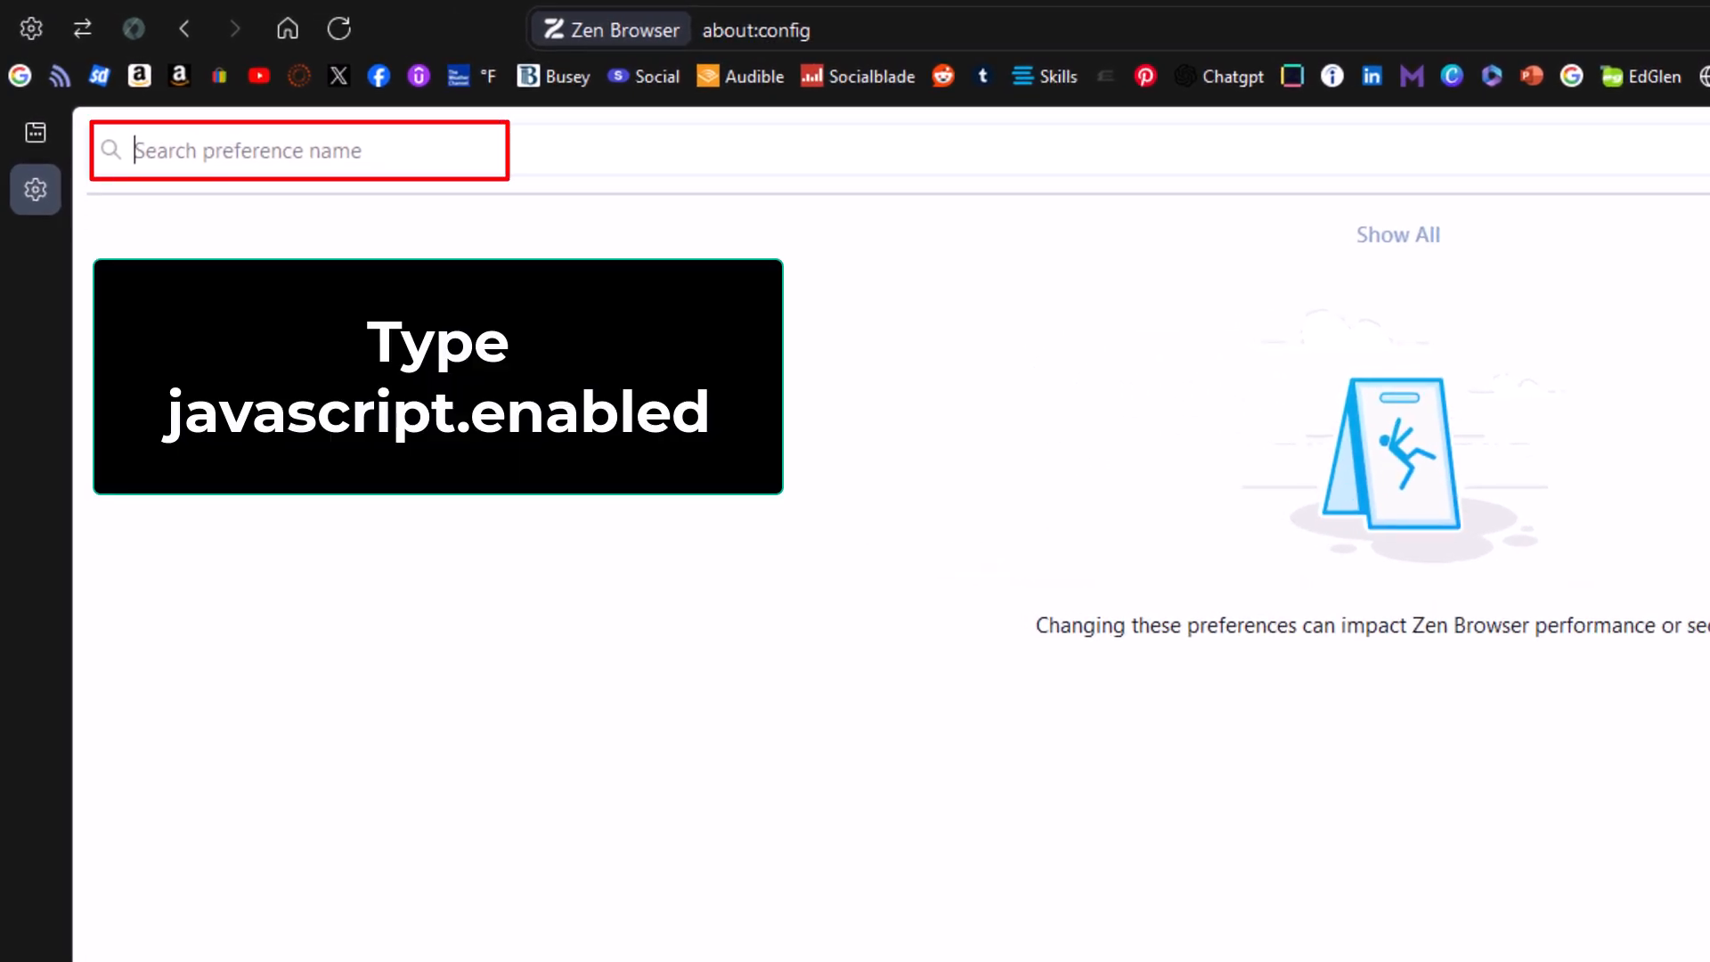
type("jav")
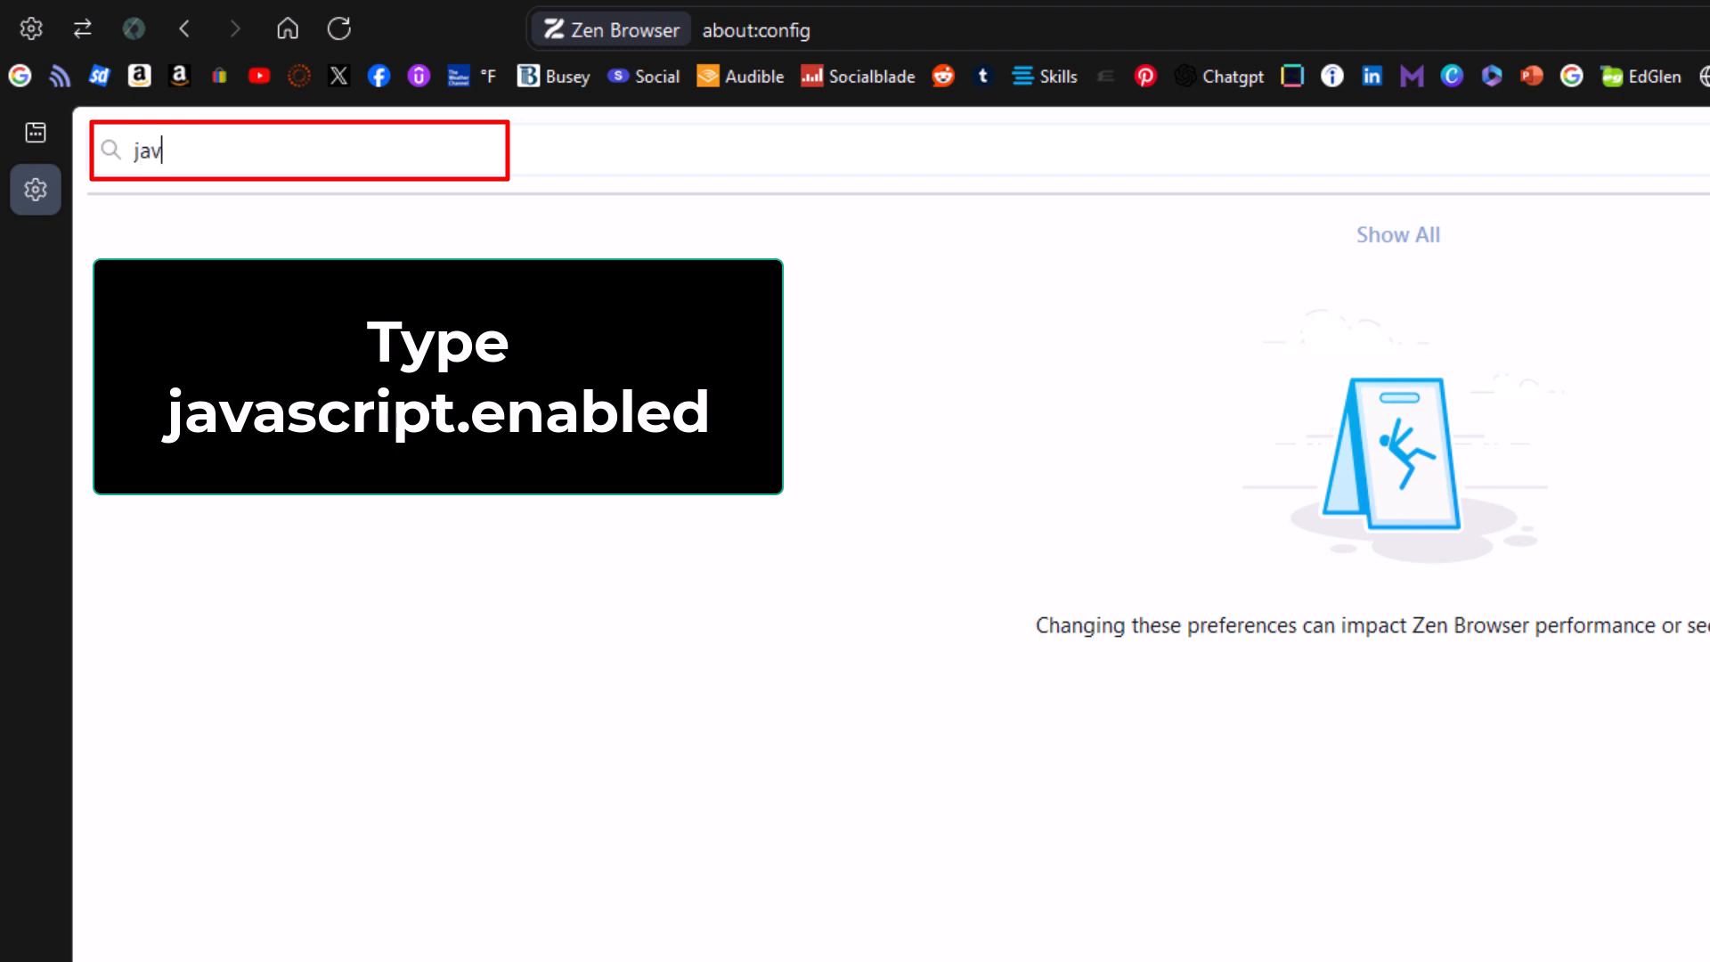
type("ascript.e")
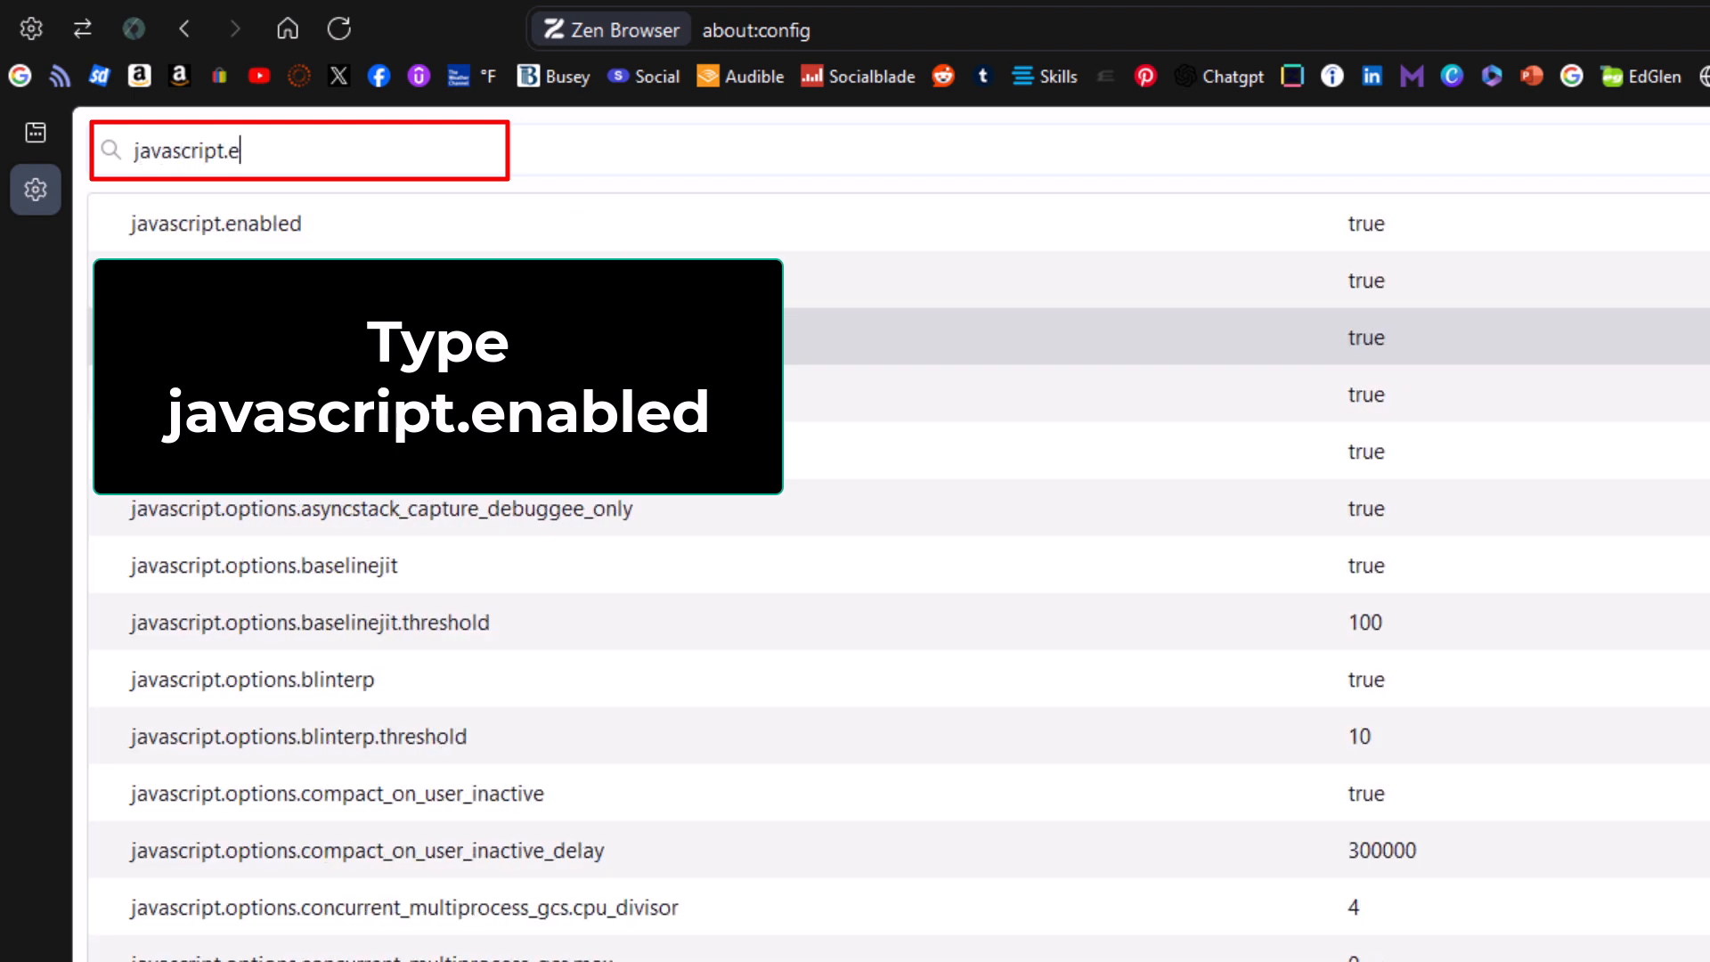
type("nabled")
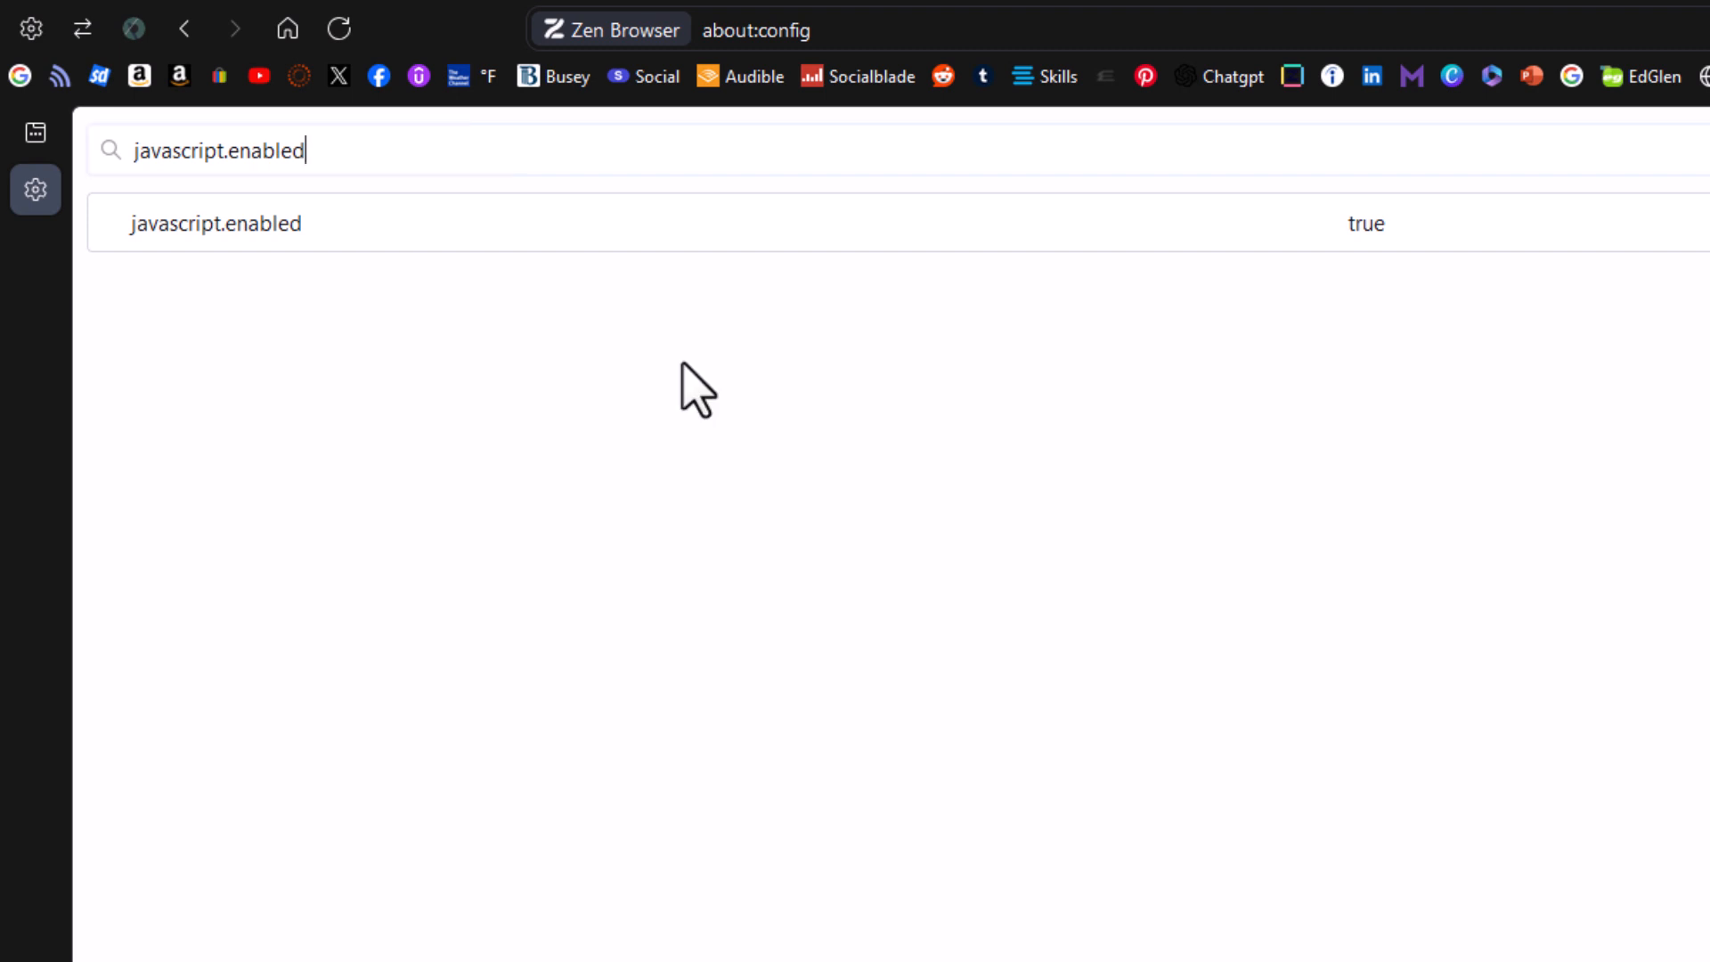
Toggle javascript.enabled from true to false, disabling JavaScript.
left_click(216, 222)
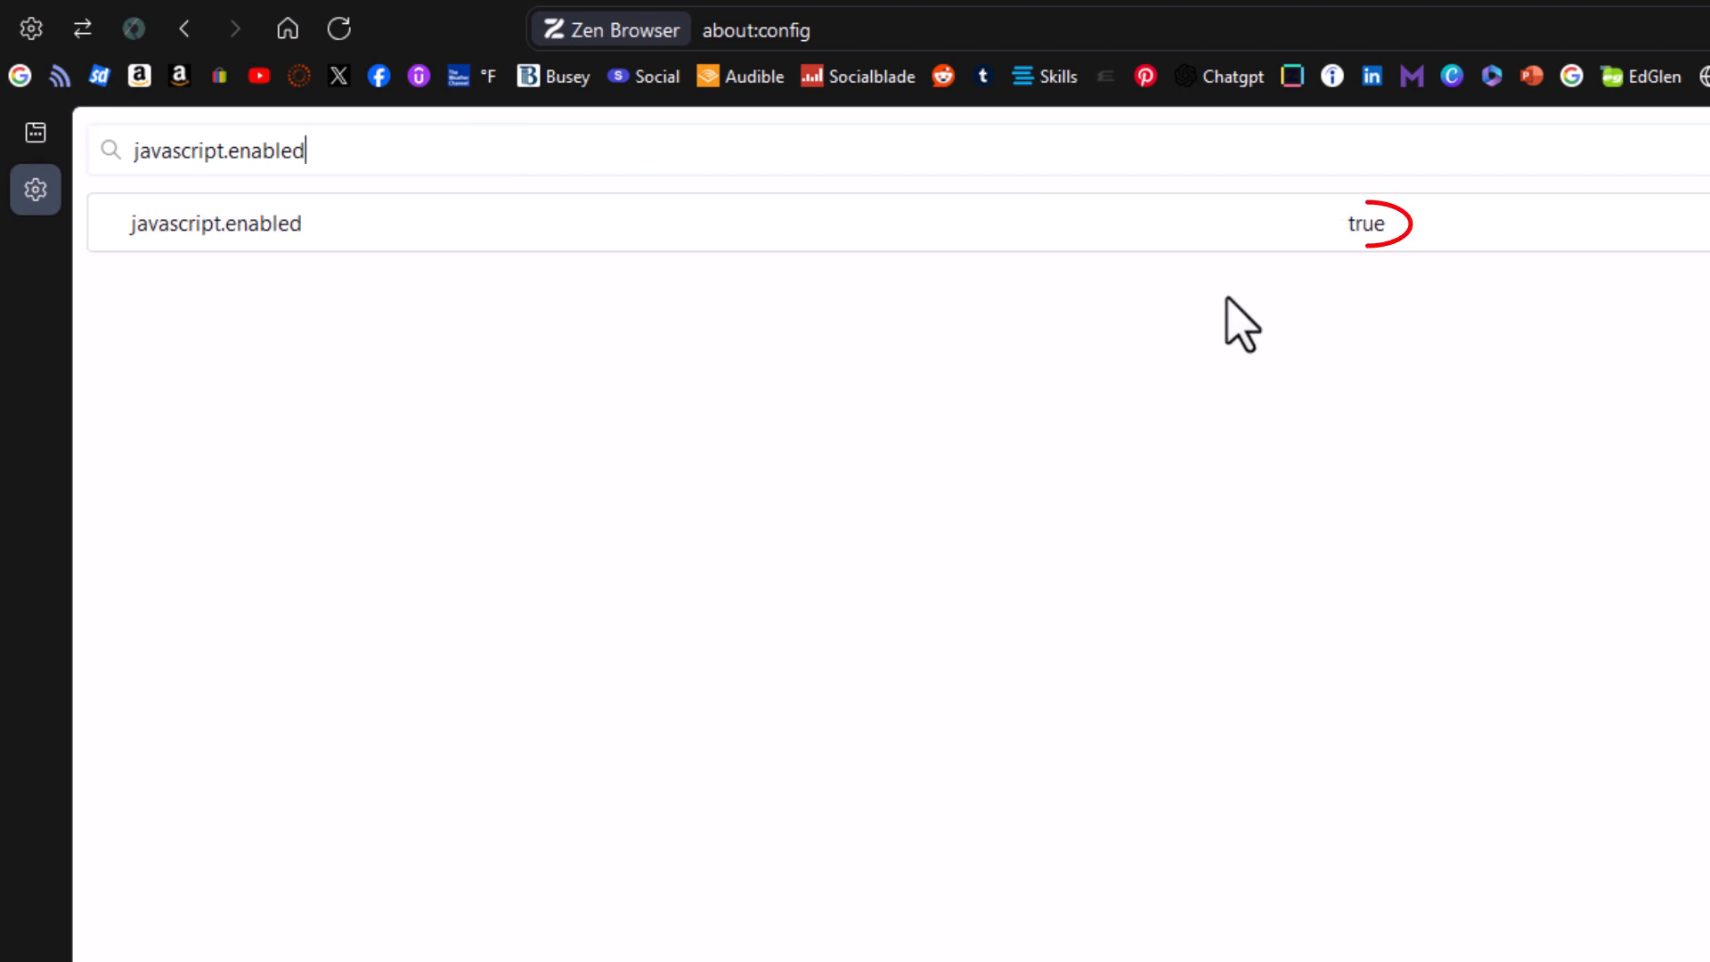
mouse_move(1378, 299)
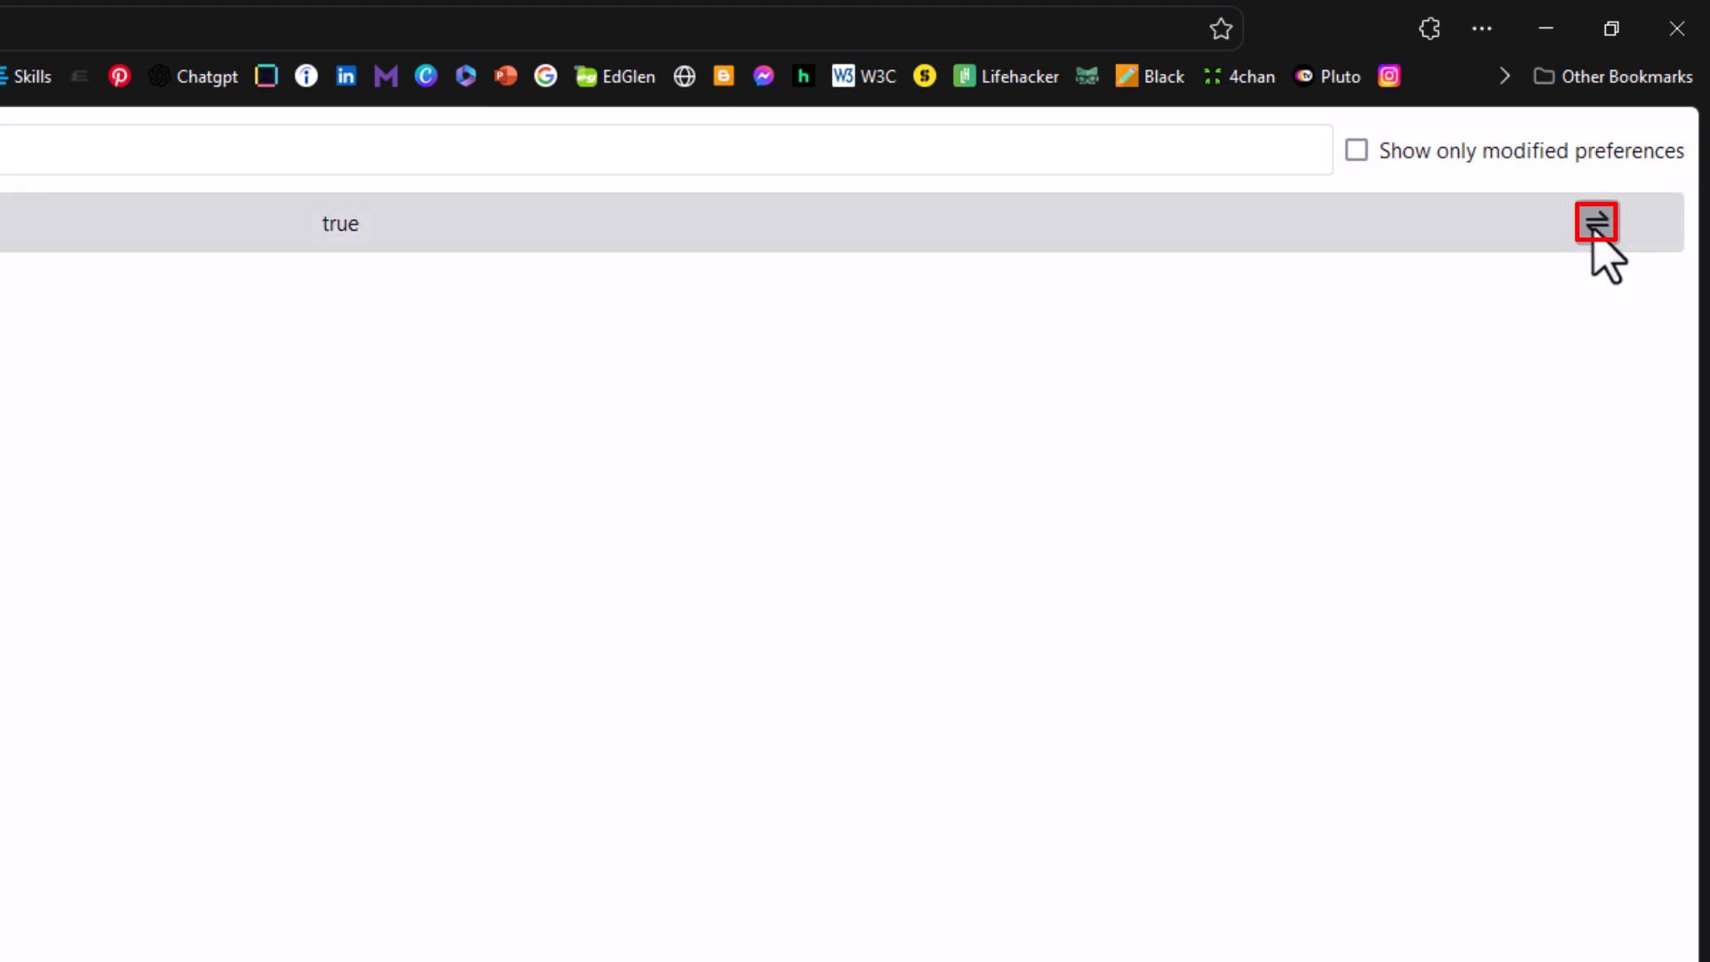
left_click(1596, 222)
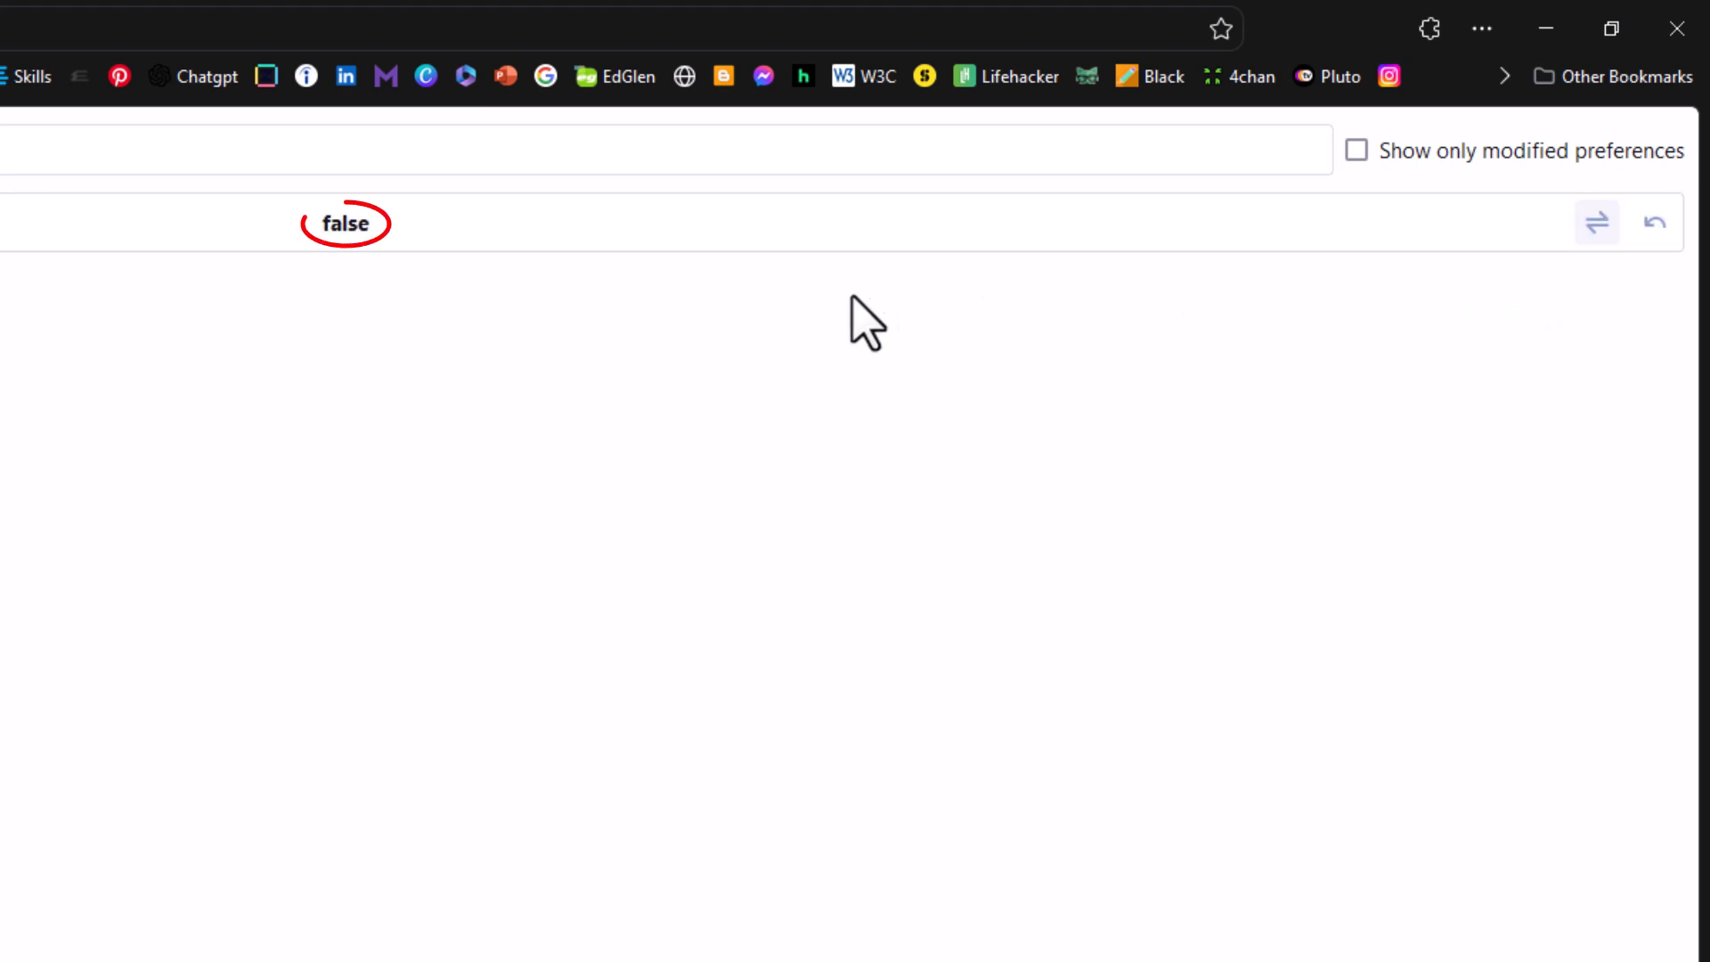
mouse_move(370, 305)
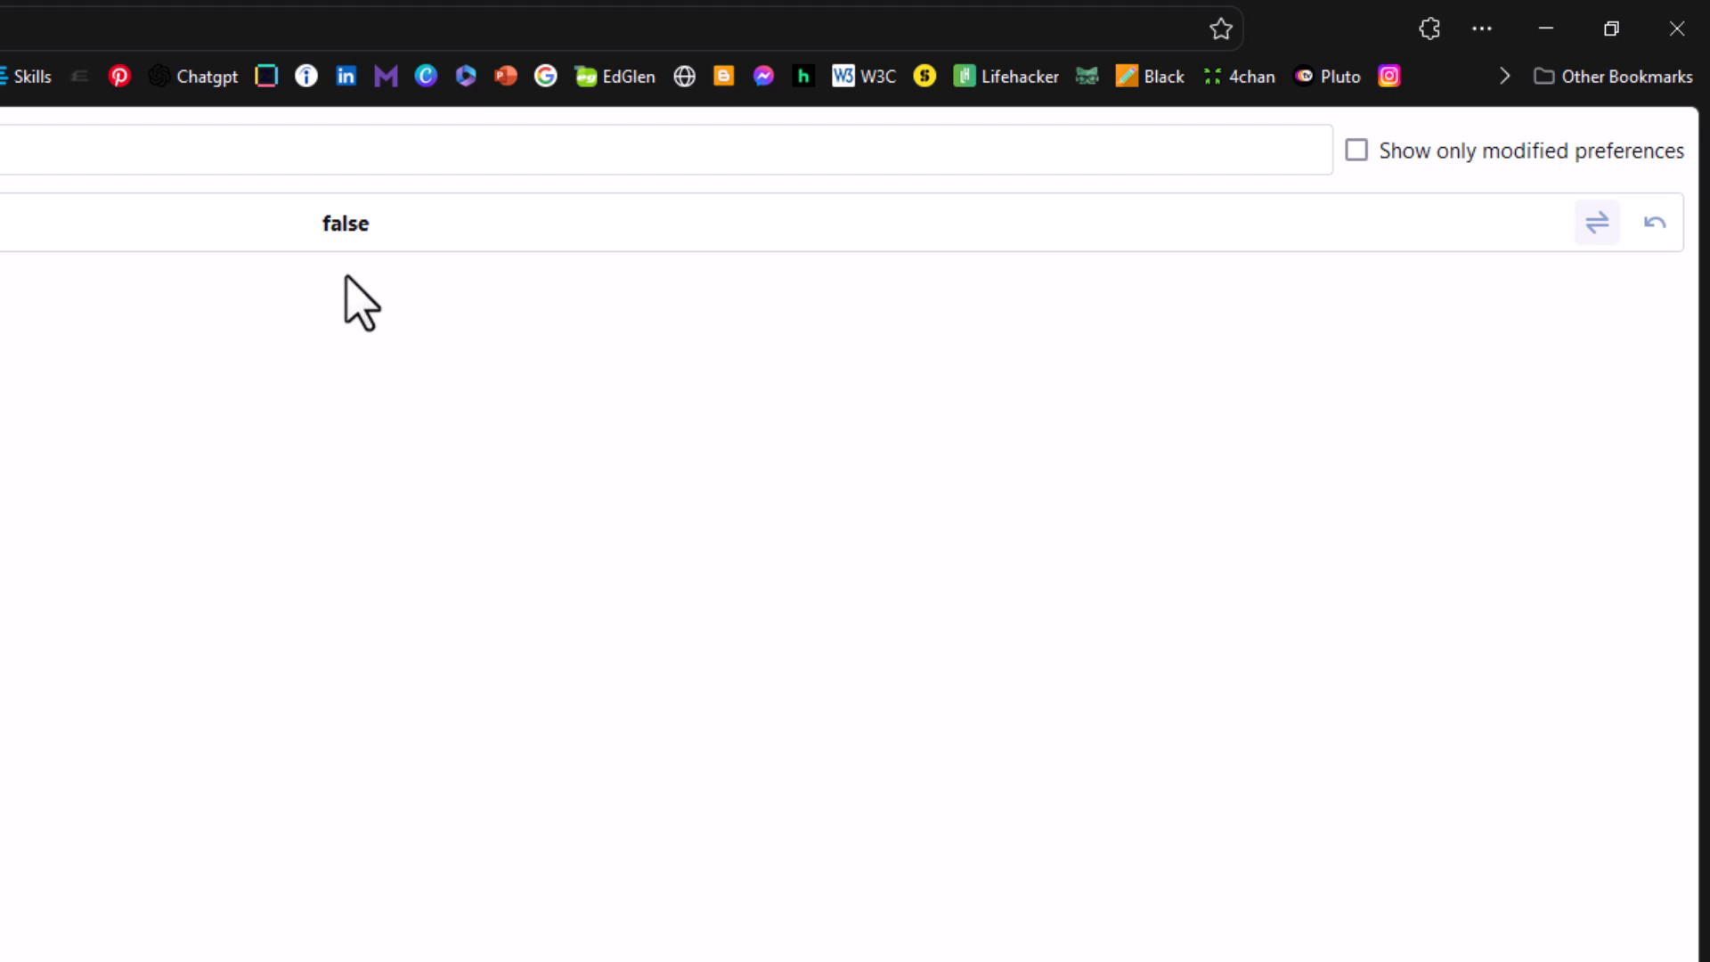
mouse_move(1022, 322)
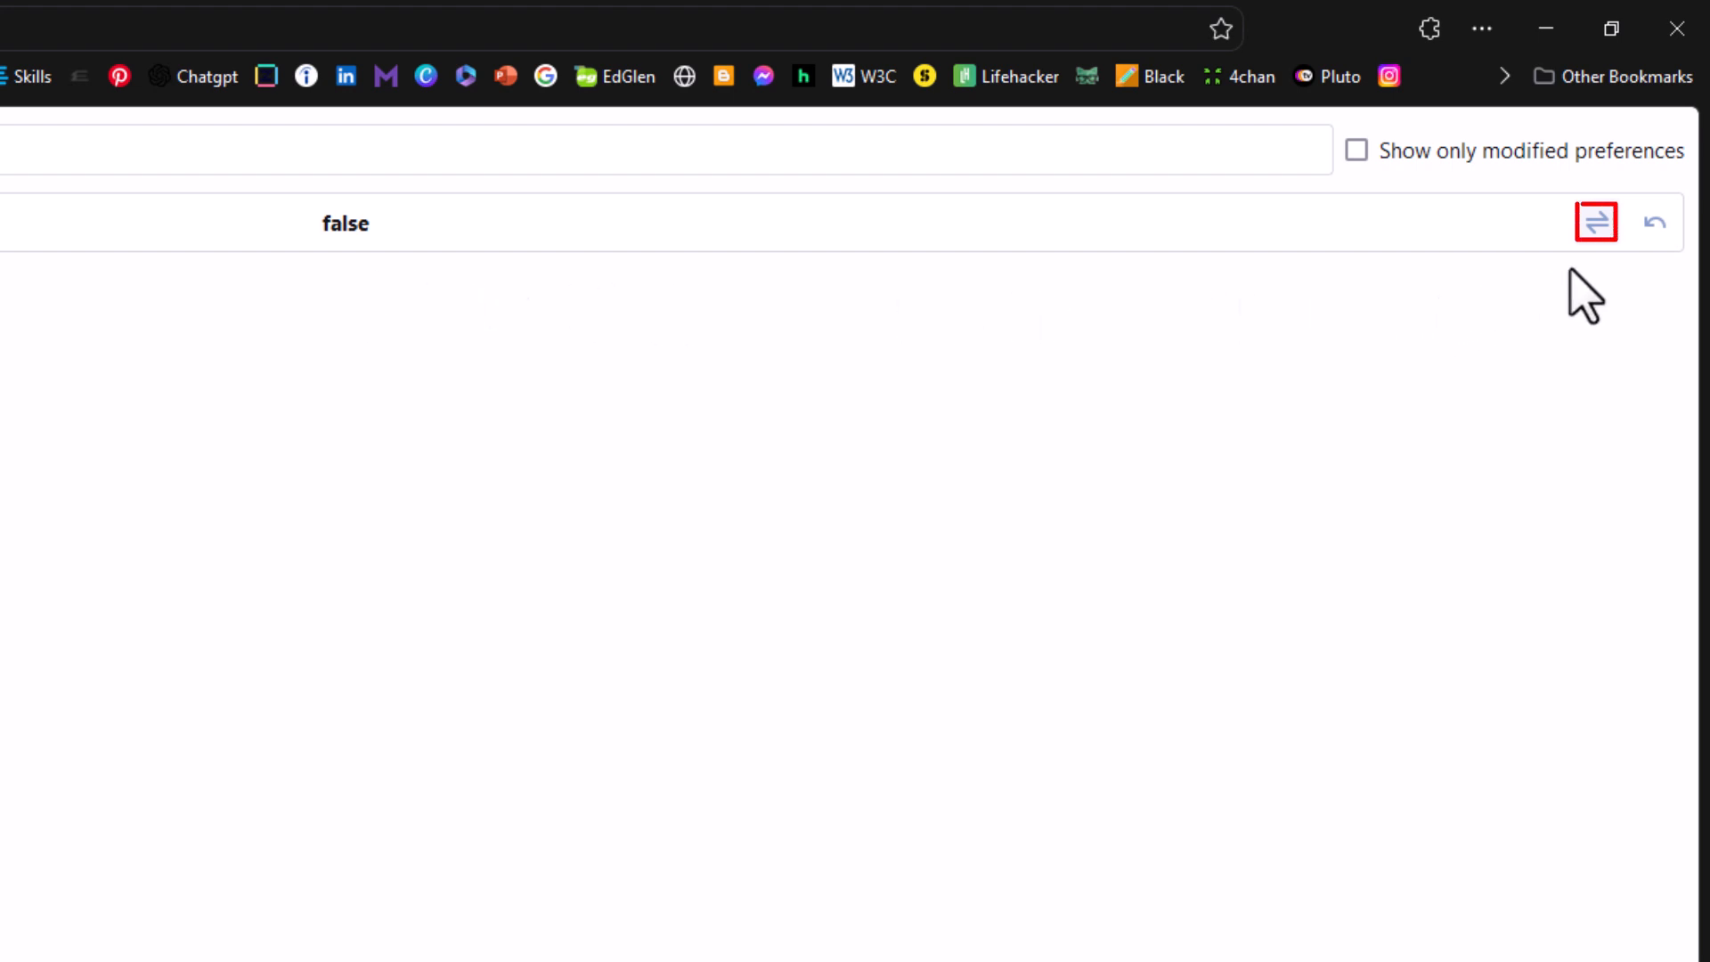
mouse_move(1649, 288)
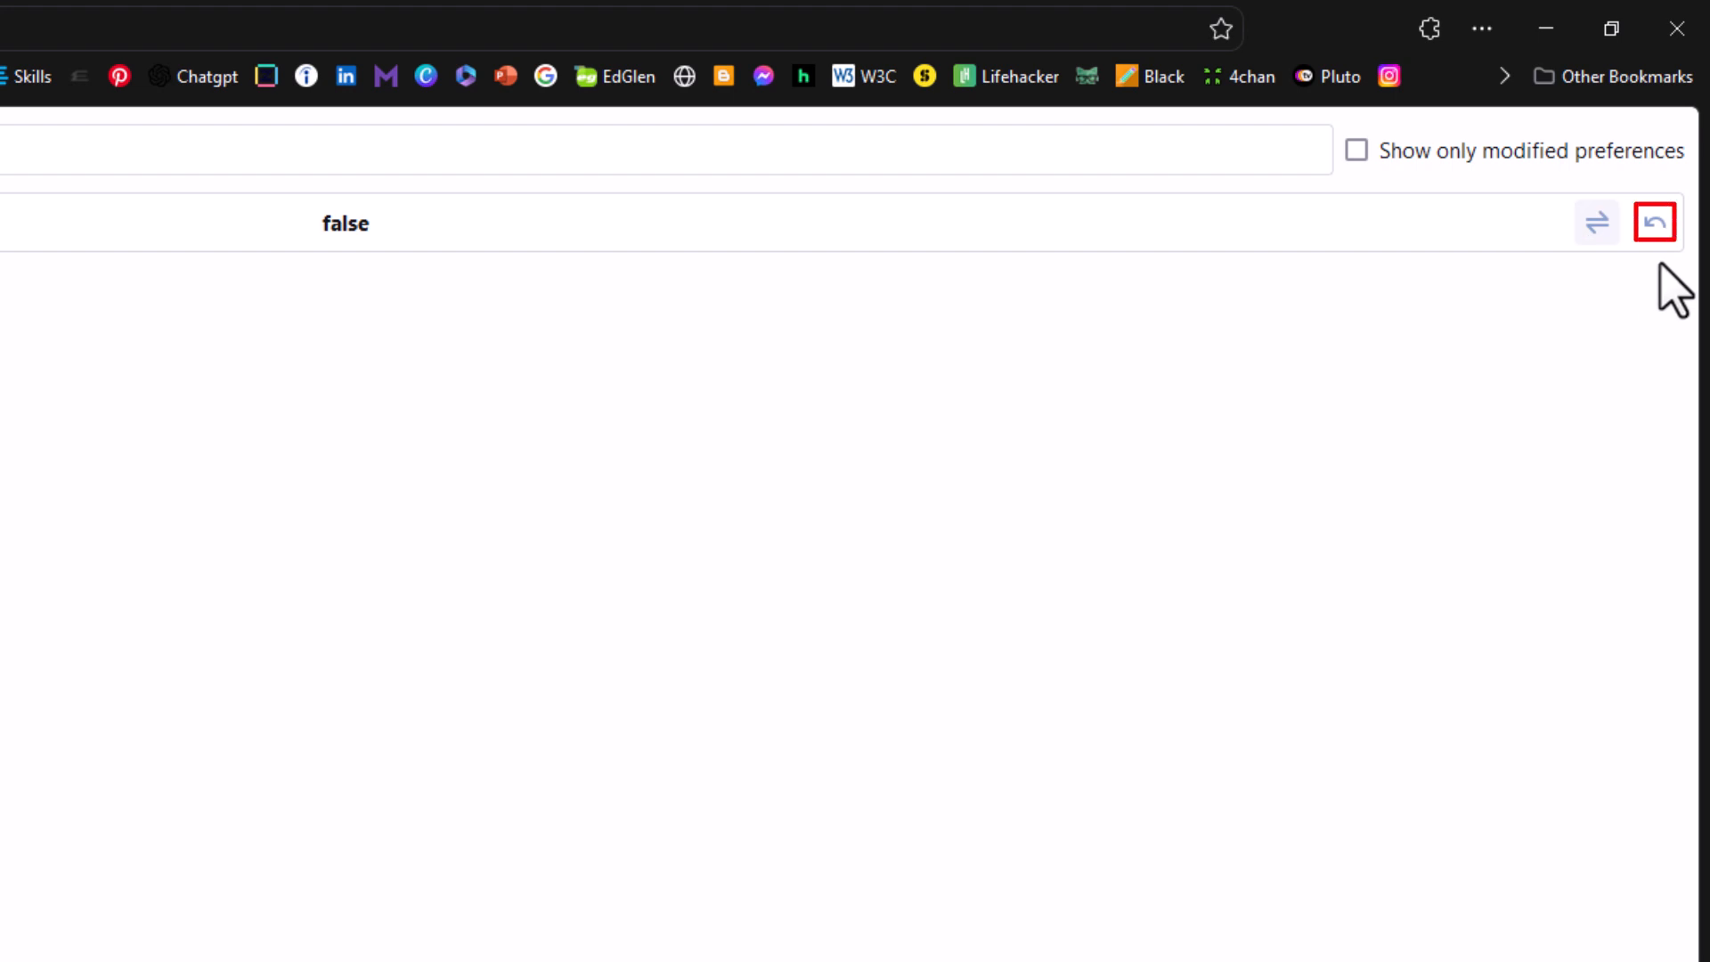
mouse_move(1653, 221)
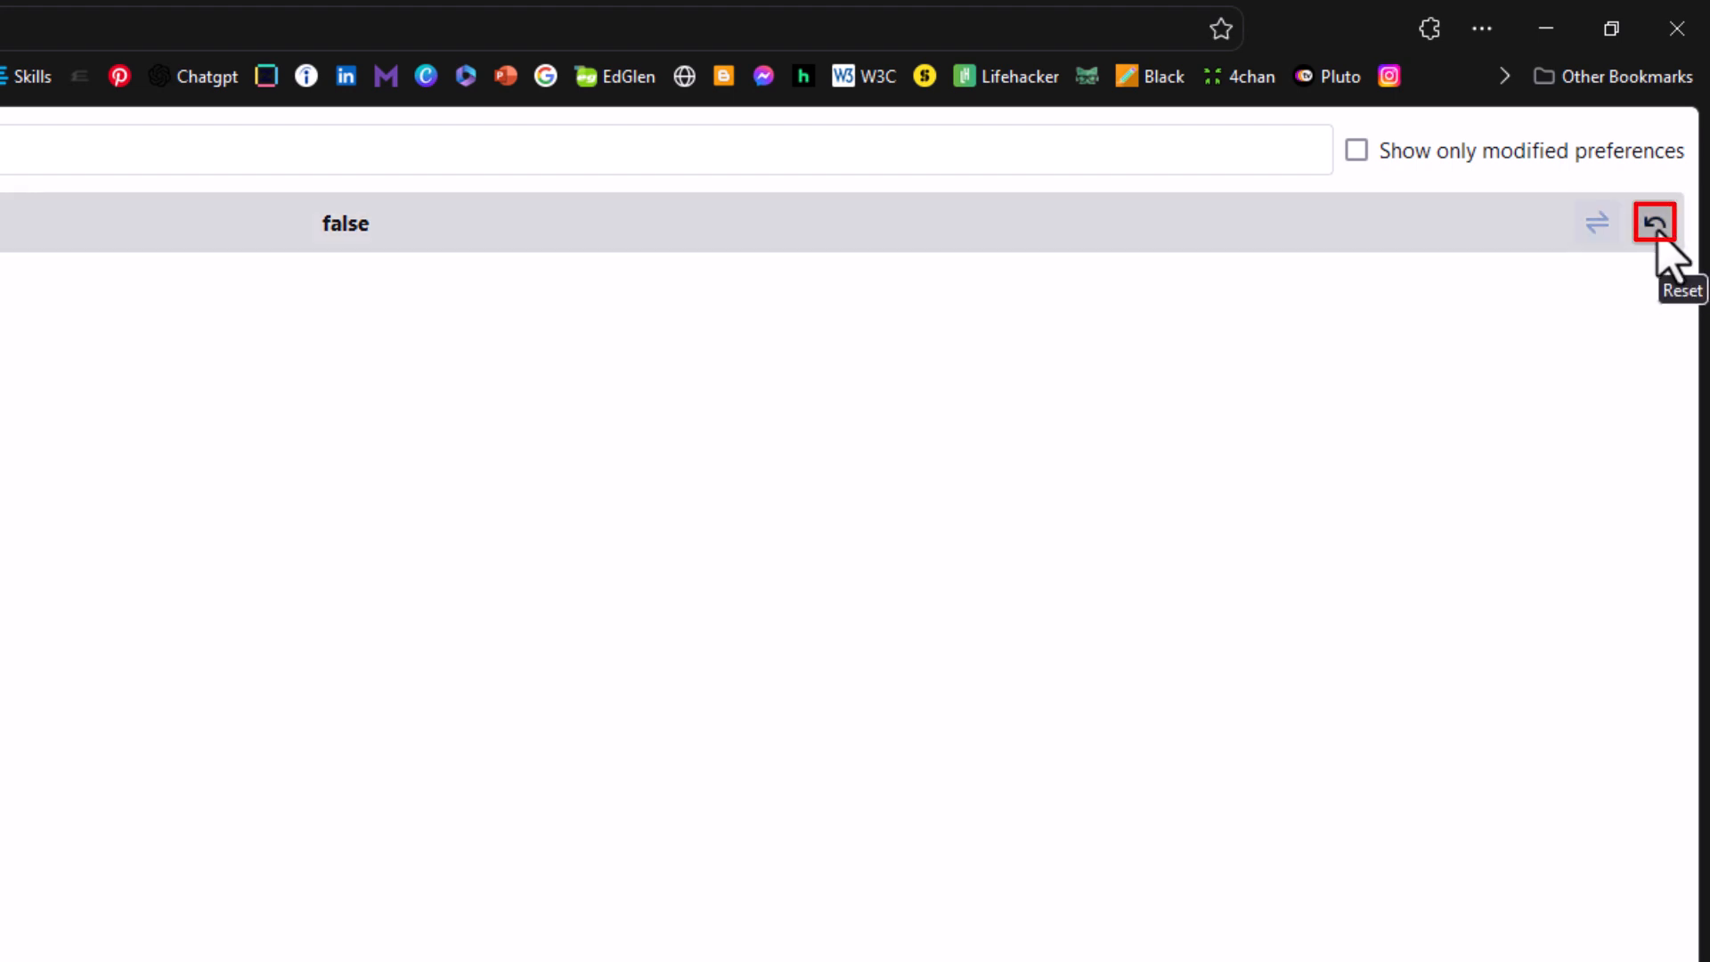
Reset javascript.enabled to its default value of true.
left_click(1653, 223)
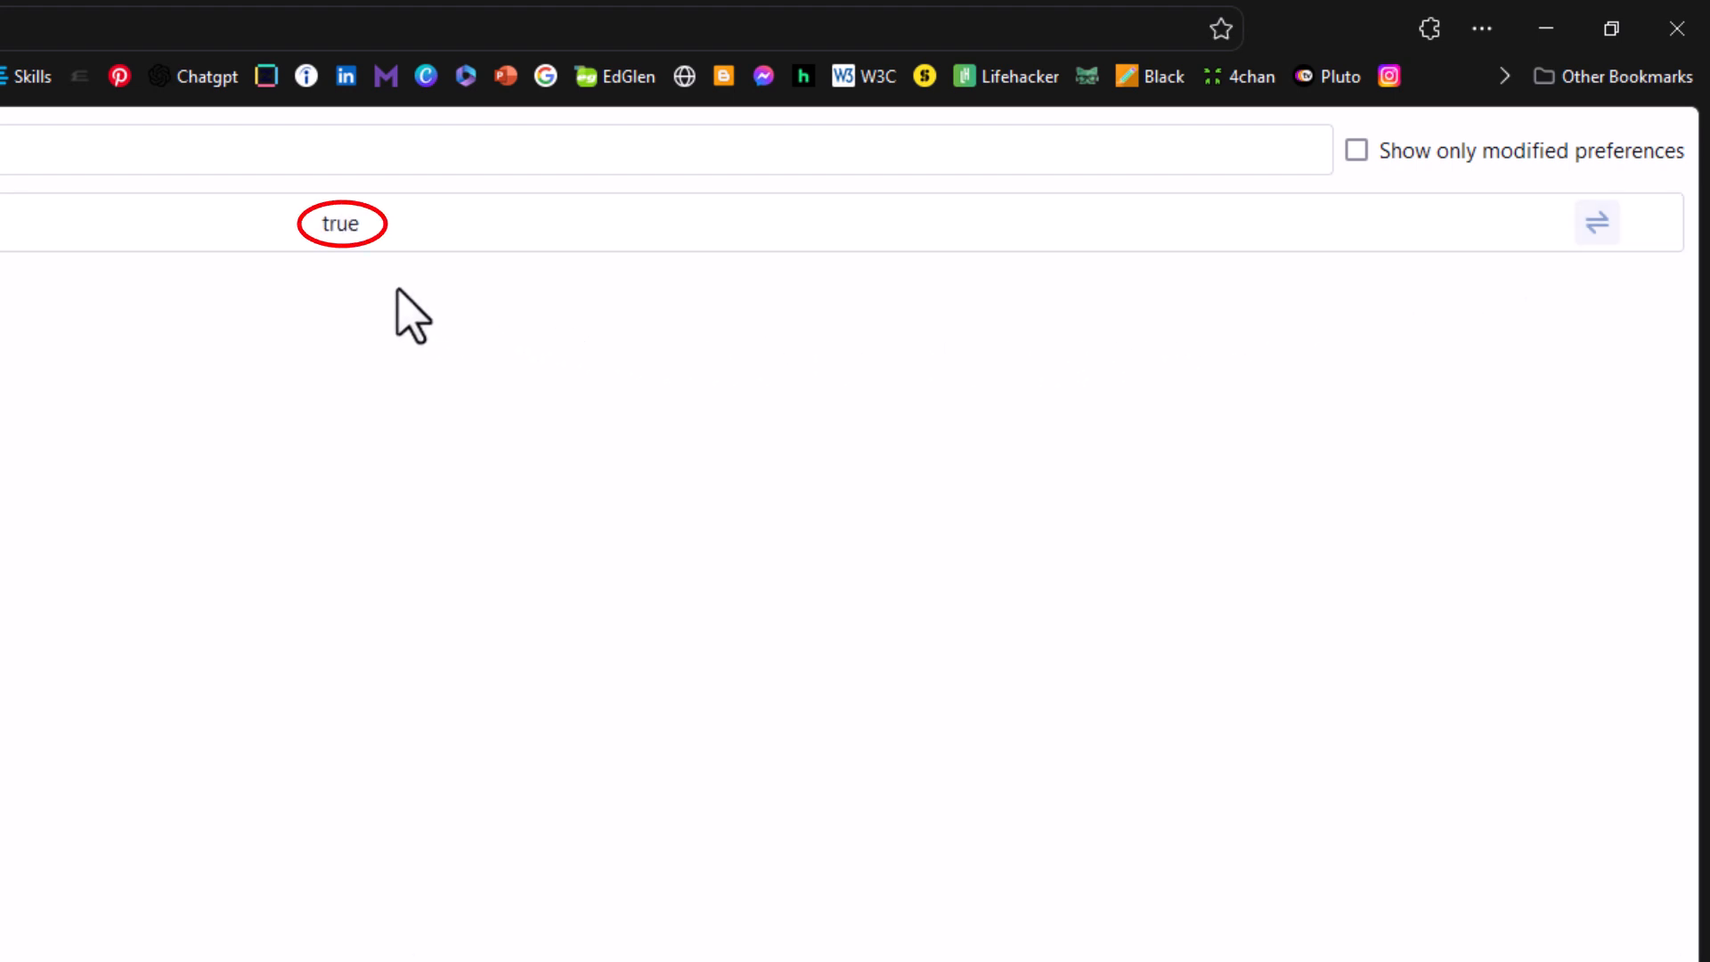
mouse_move(362, 299)
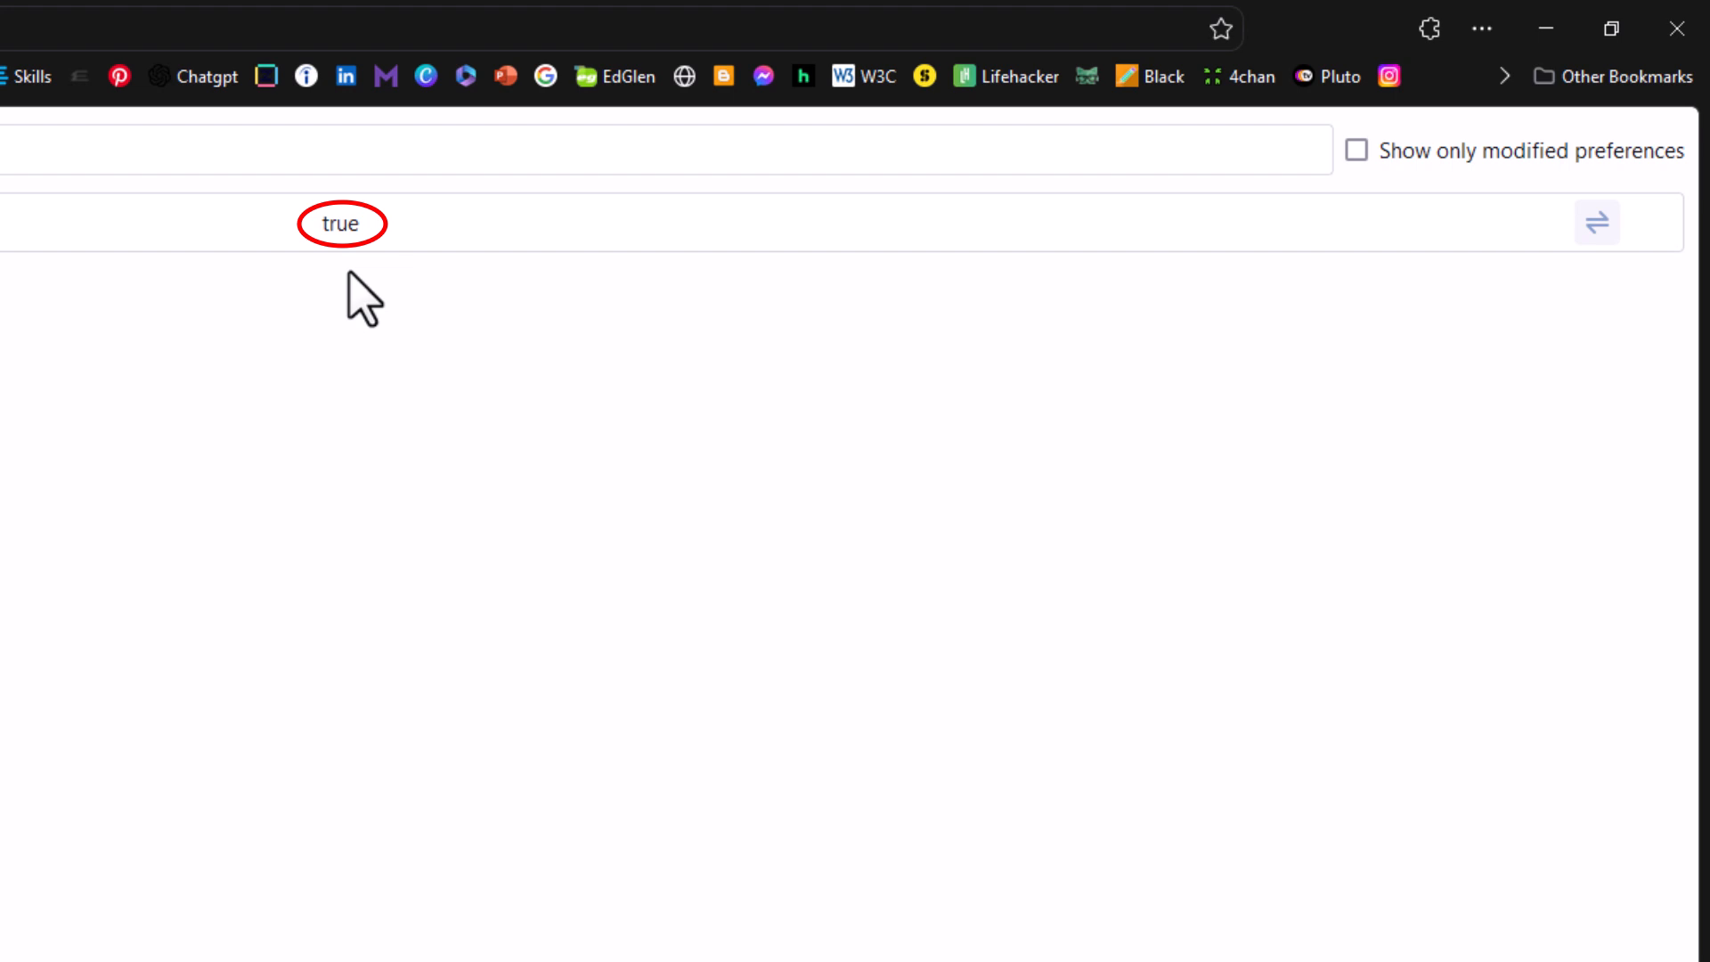